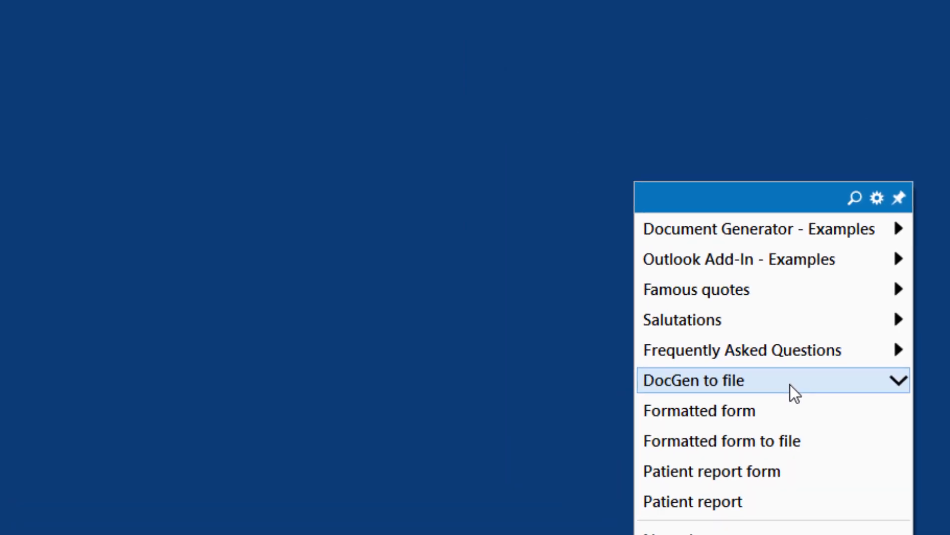
Launch the Agreement - English document generator from the DocGen to file phrase.
left_click(695, 380)
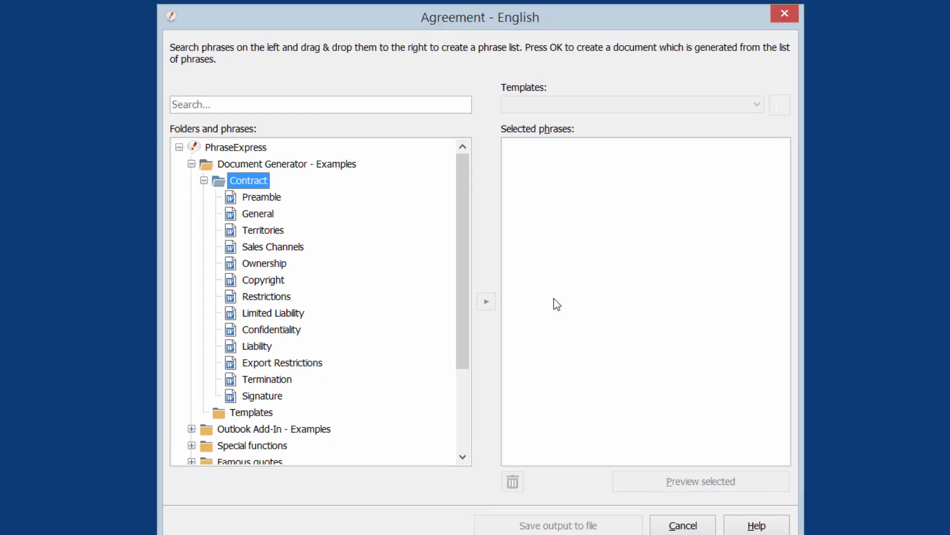
Add the contract phrases to the chosen list and preview the assembled contract.
double_click(261, 196)
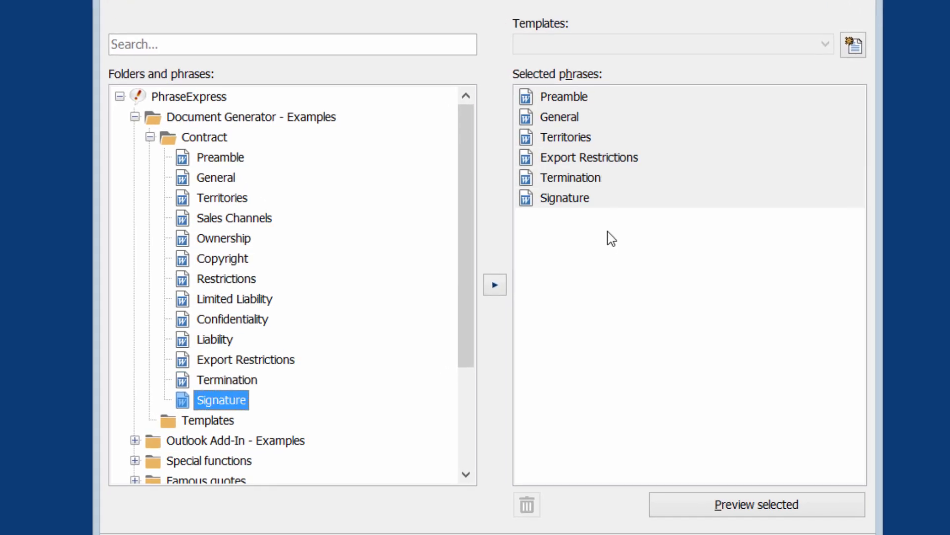
left_click(587, 157)
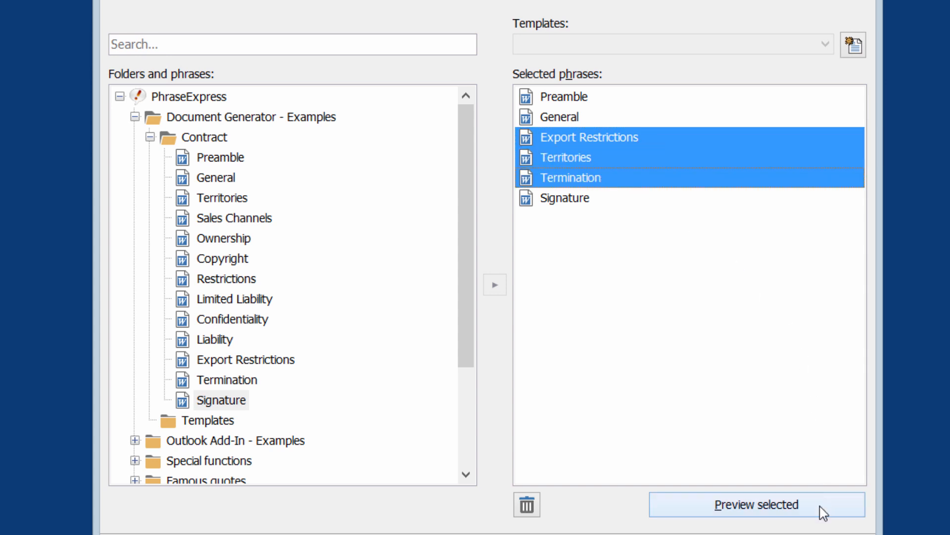
left_click(756, 504)
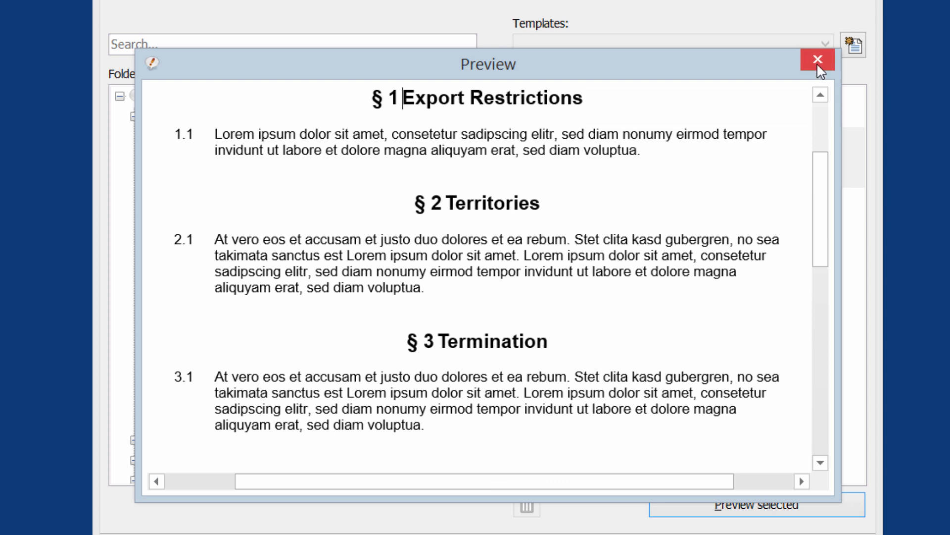
left_click(818, 60)
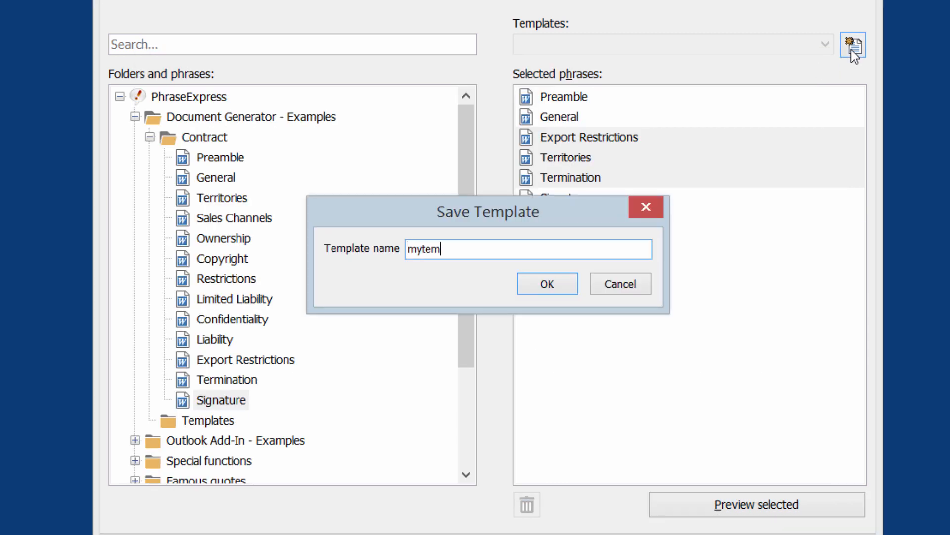
Save the phrase selection as template 'mytemplate' and save the generated contract to a Word file.
type("plate")
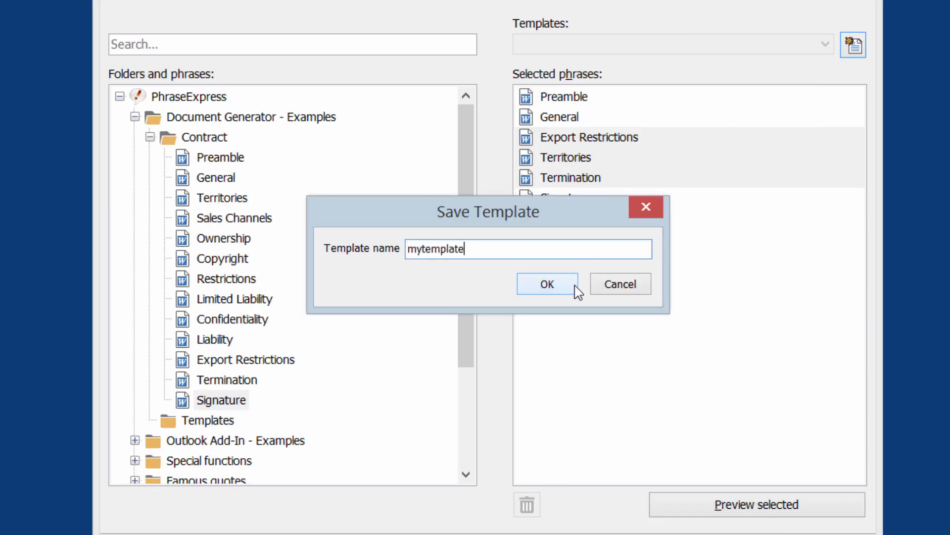
left_click(546, 284)
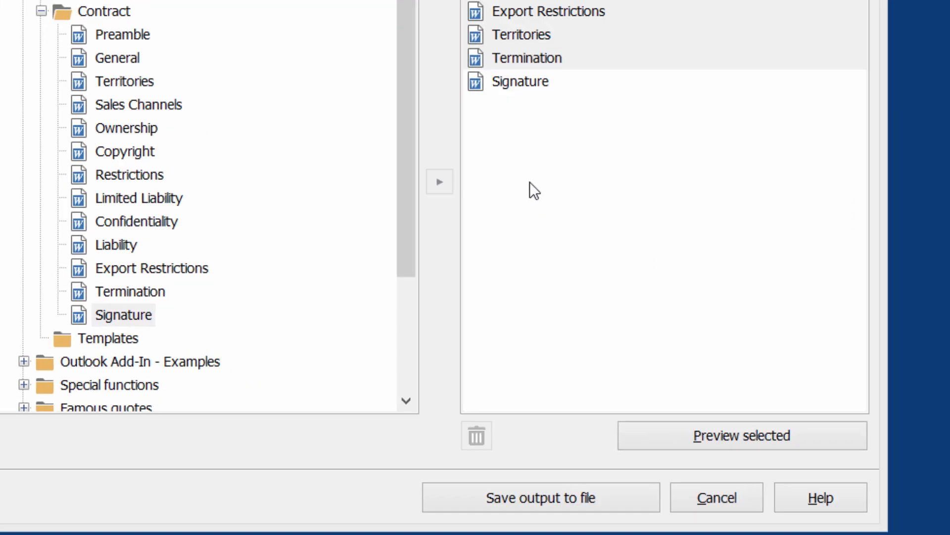
left_click(541, 497)
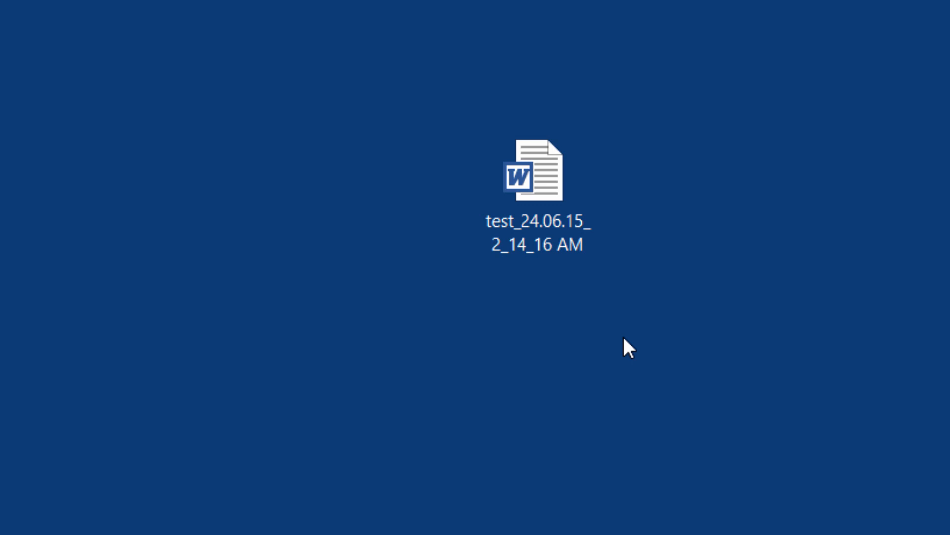
Review the generated contract in Word down to the parties block and § 1 Preamble.
double_click(536, 171)
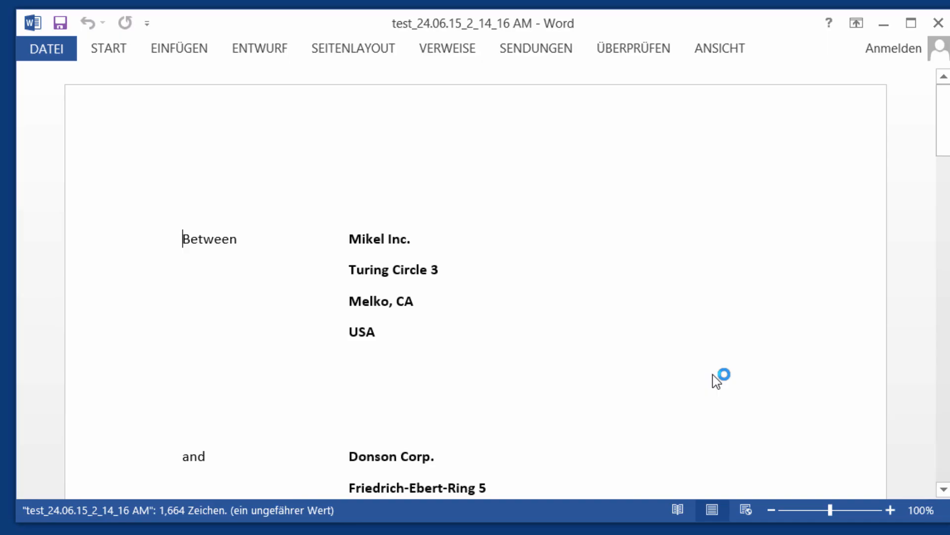
scroll("down", 3)
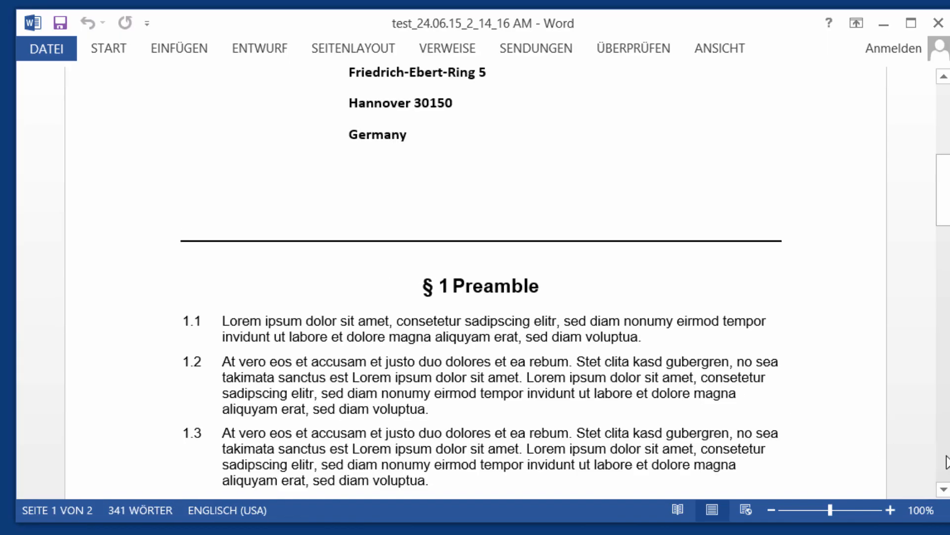
scroll("down", 3)
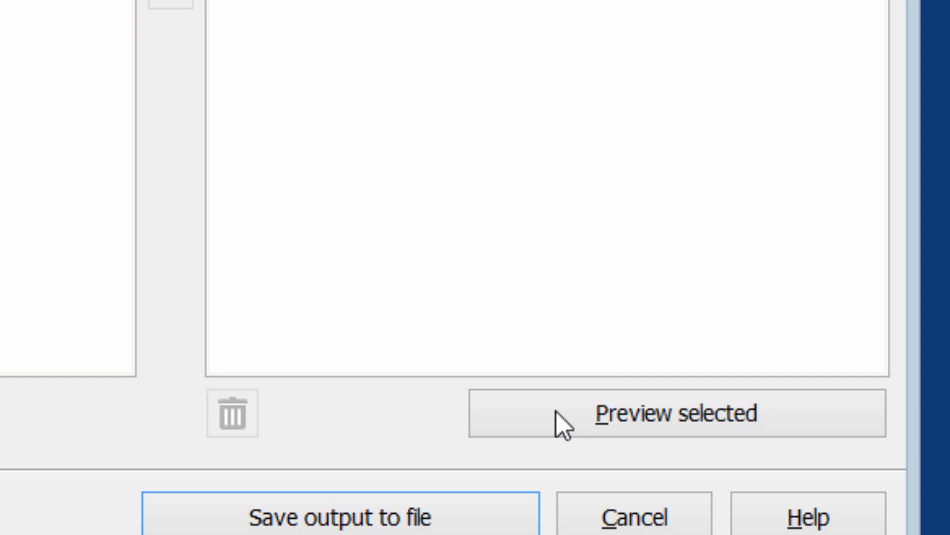
Save a second generated contract file to the desktop beside the first.
left_click(677, 414)
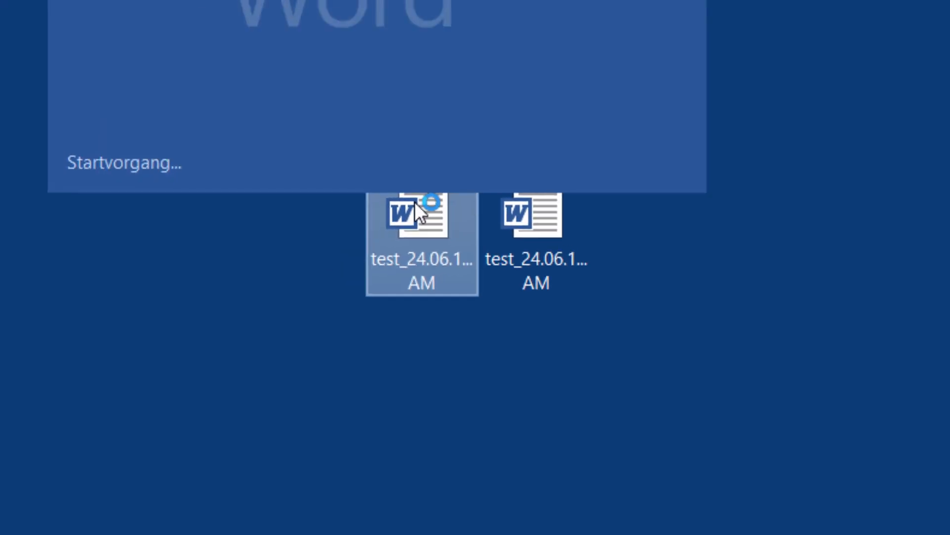
Review the second contract in Word down to § 3 Termination and the signature block.
double_click(421, 215)
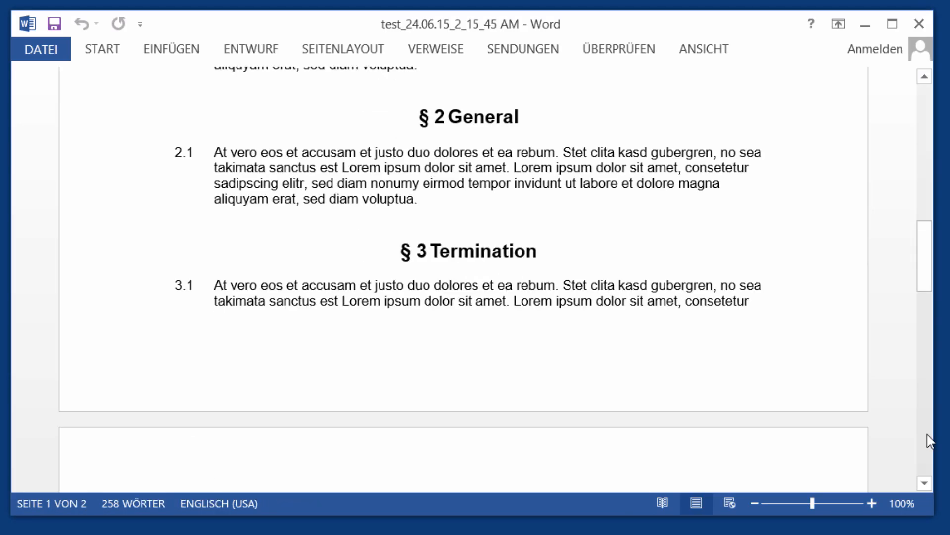
scroll("down", 3)
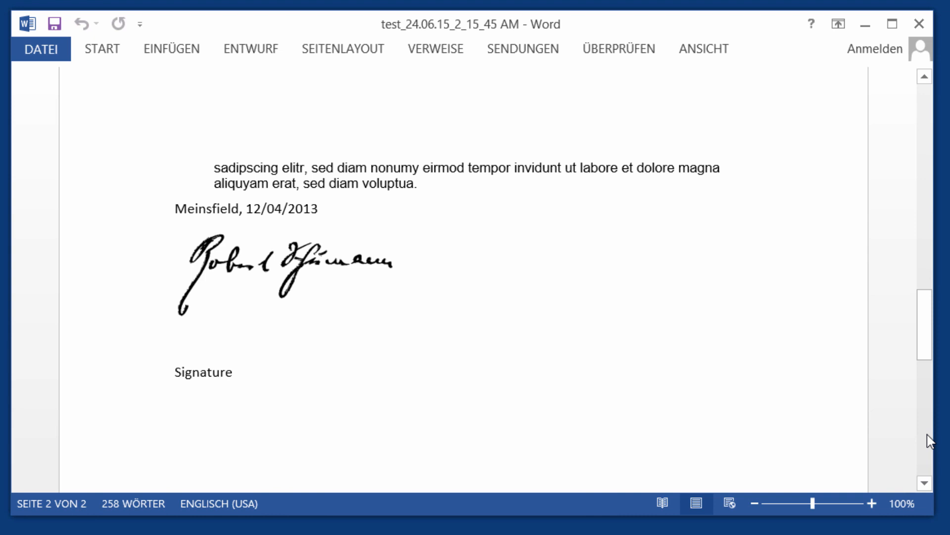